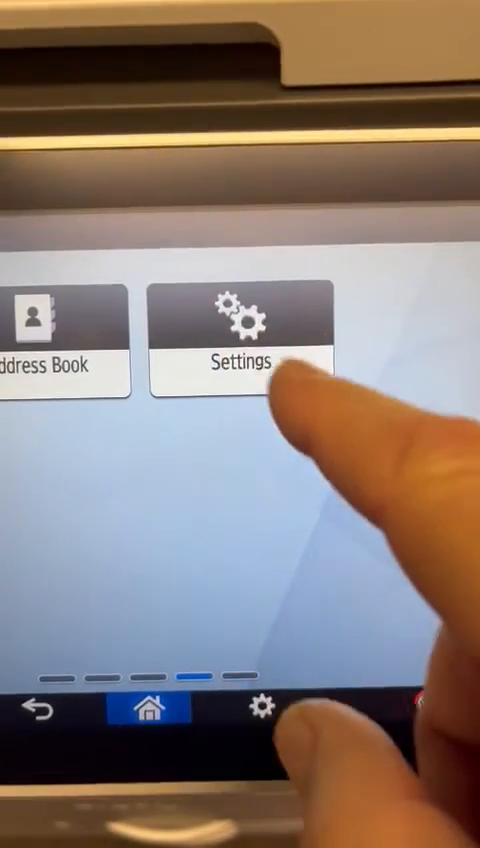
# Open Settings from the home screen and enter System Settings
pyautogui.click(242, 330)
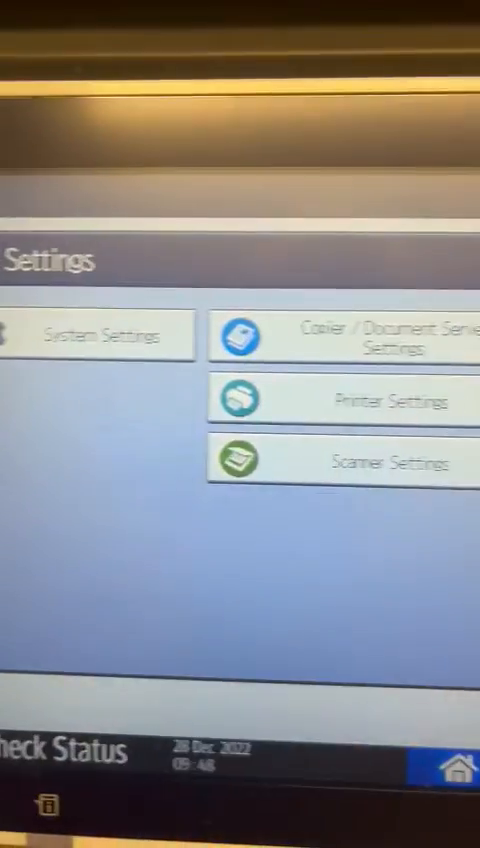
pyautogui.click(100, 335)
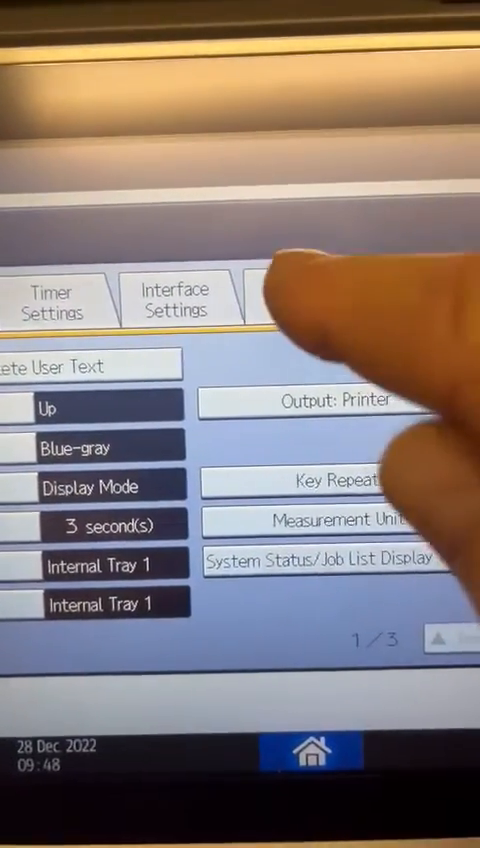
# Go to the File Transfer email server page and select SMTP Server
pyautogui.click(267, 300)
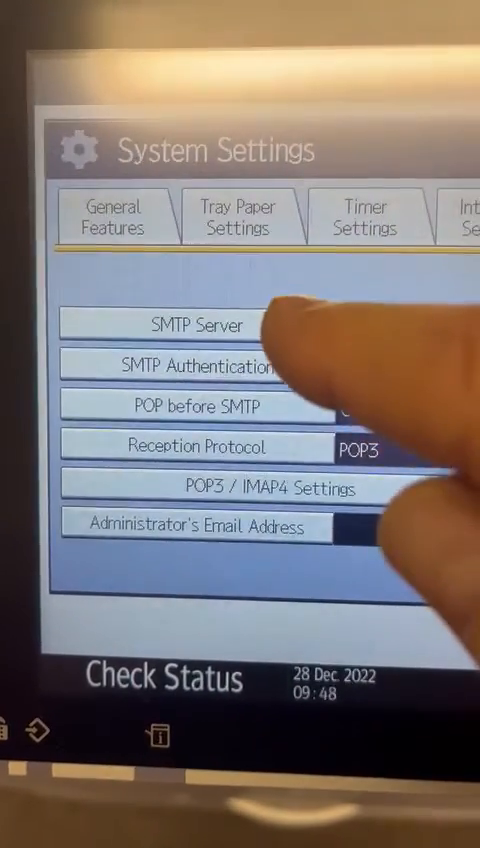
pyautogui.click(193, 324)
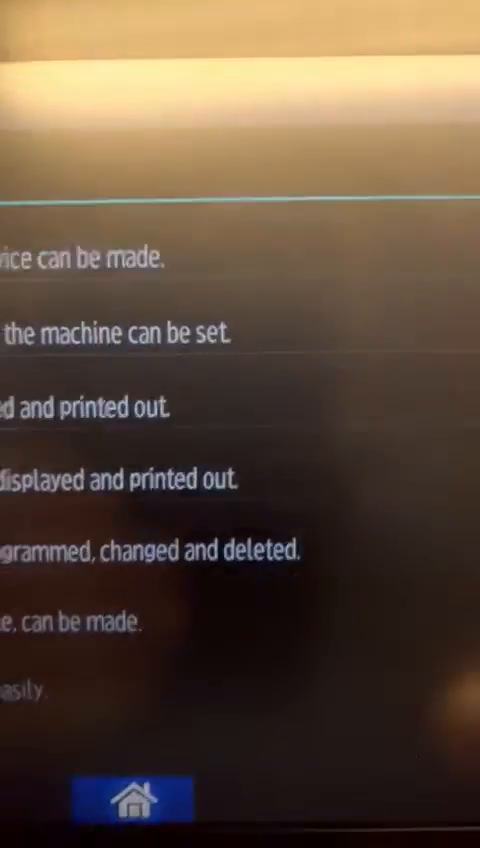
# Return to the home screen showing Address Book and Settings
pyautogui.click(137, 795)
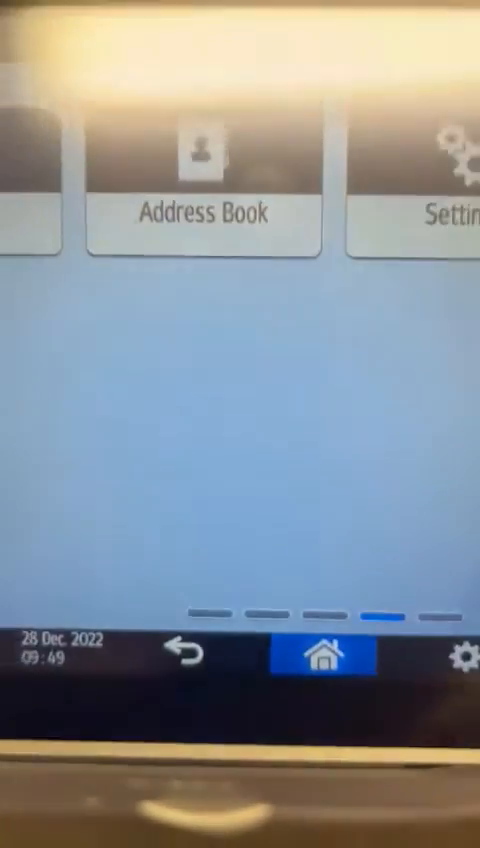